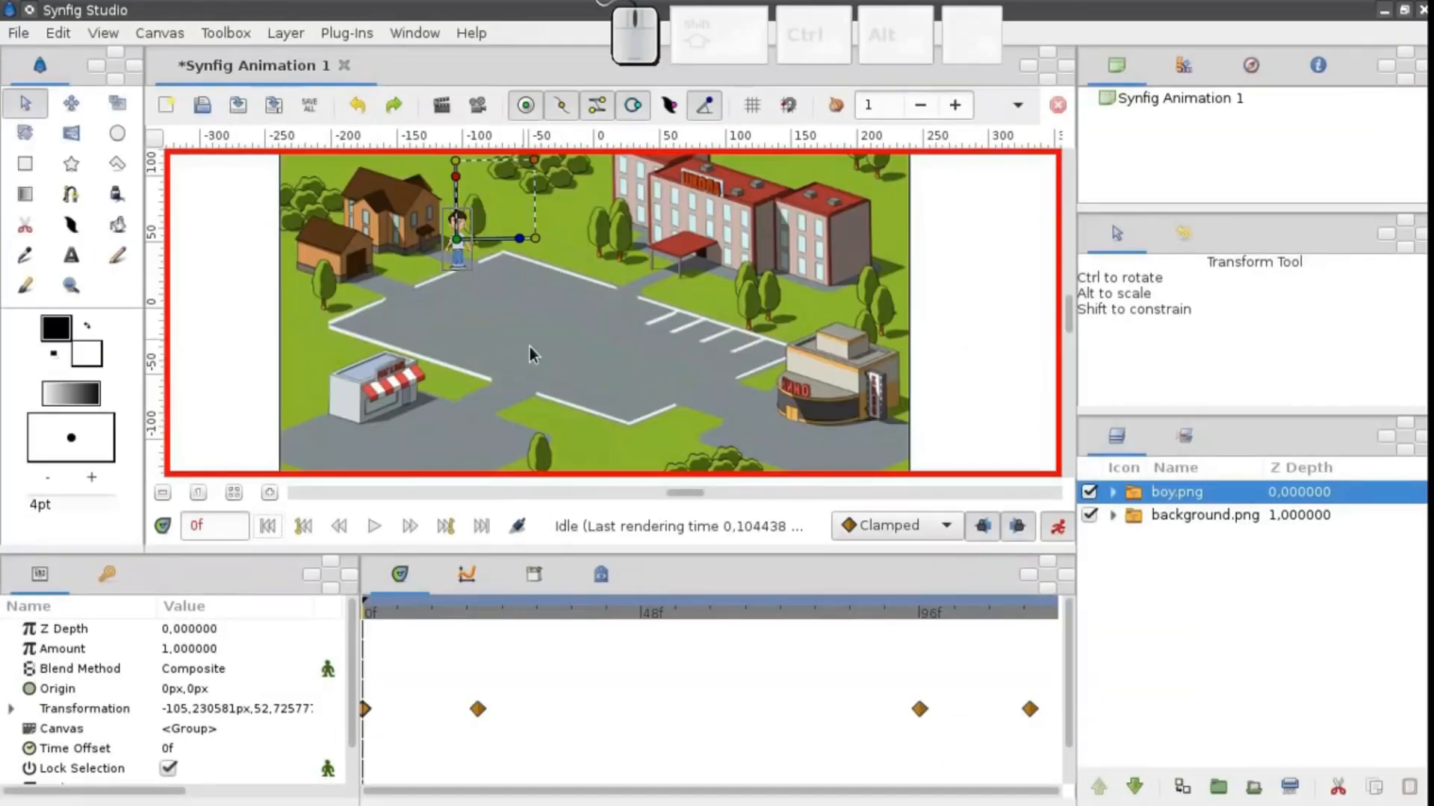
# Open Animaker's character library for the untitled video.
pyautogui.click(373, 526)
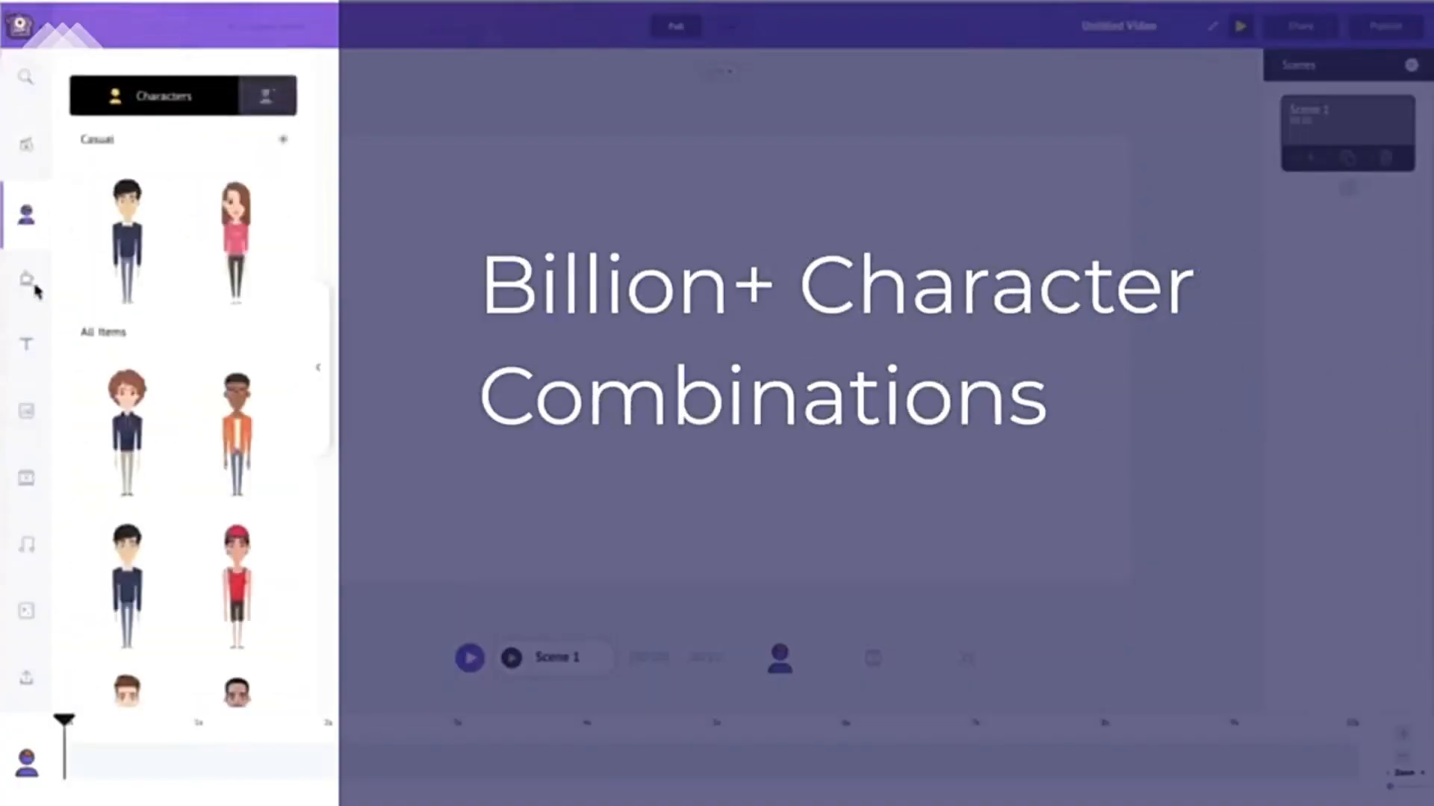
# View Animaker's heading text presets, then browse another asset panel.
pyautogui.click(27, 280)
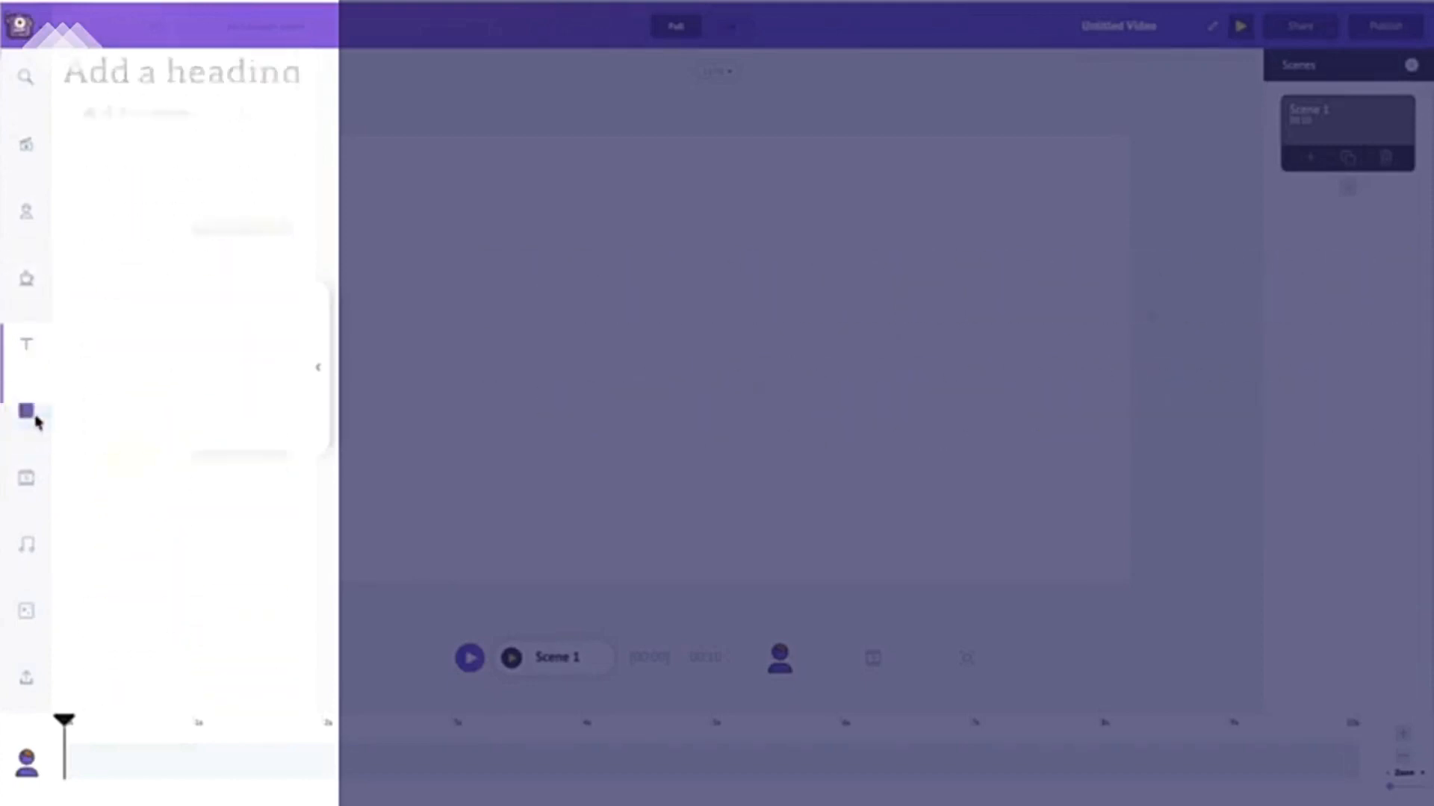
pyautogui.click(25, 481)
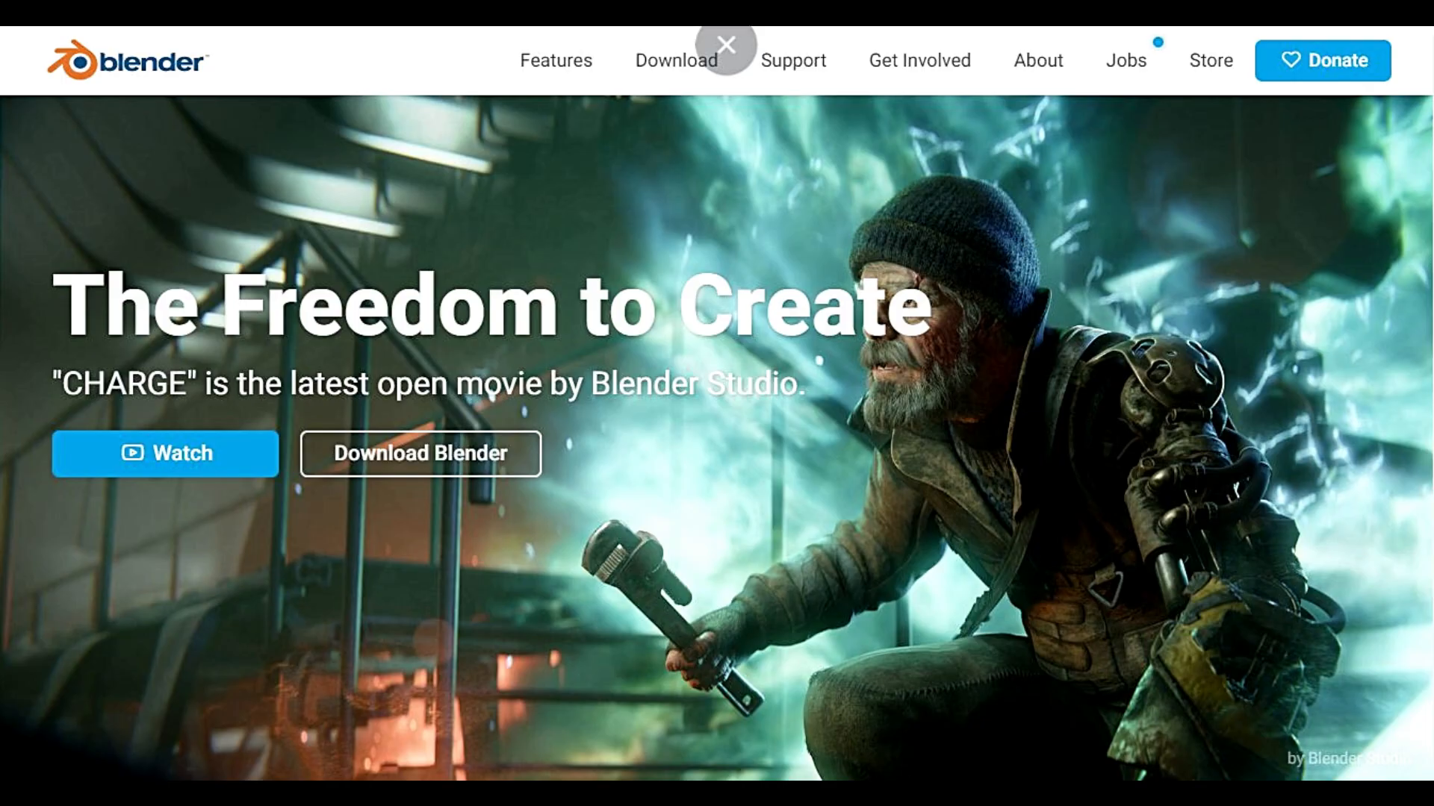
# Browse Blender's Features page sections, including Animation & Rigging.
pyautogui.click(558, 59)
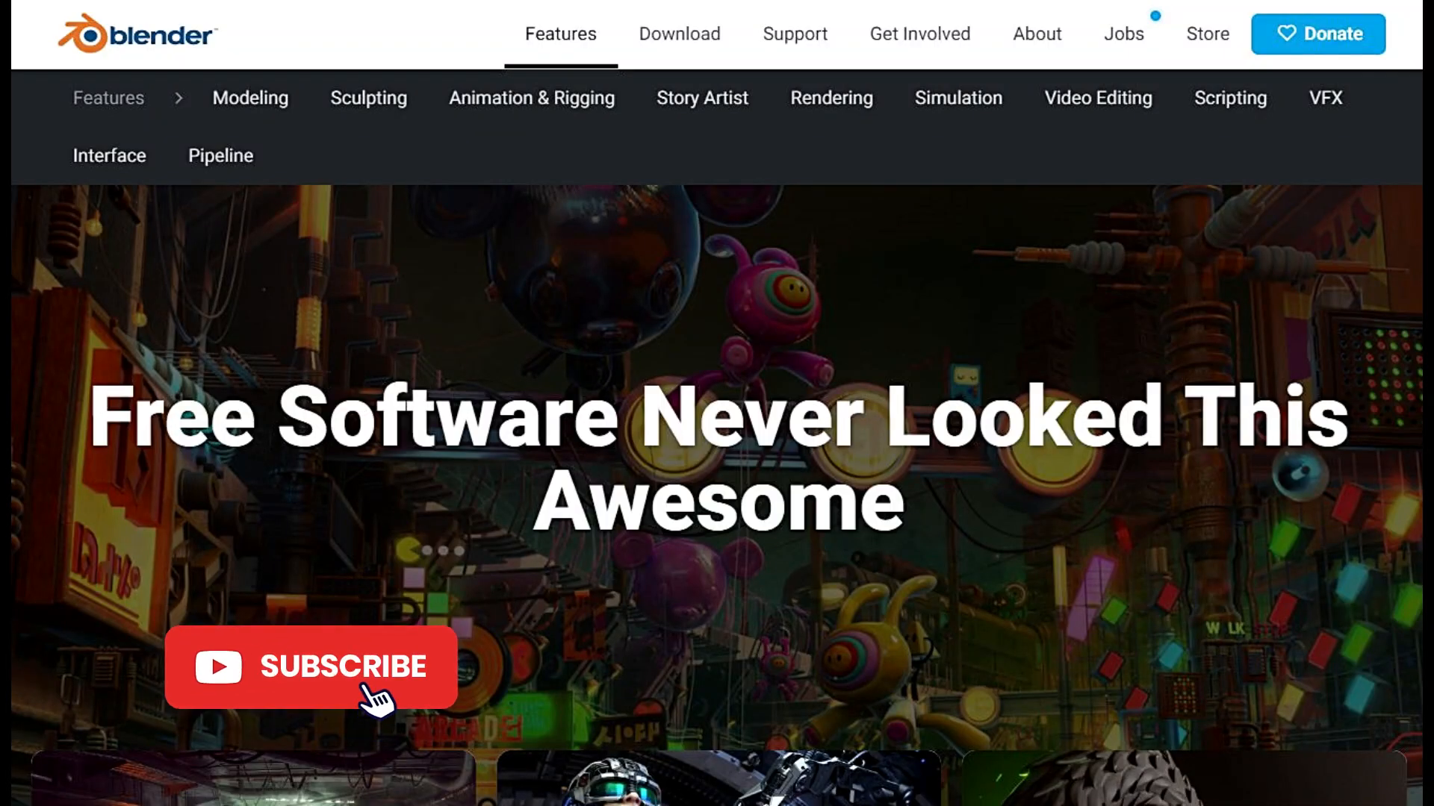
pyautogui.click(310, 667)
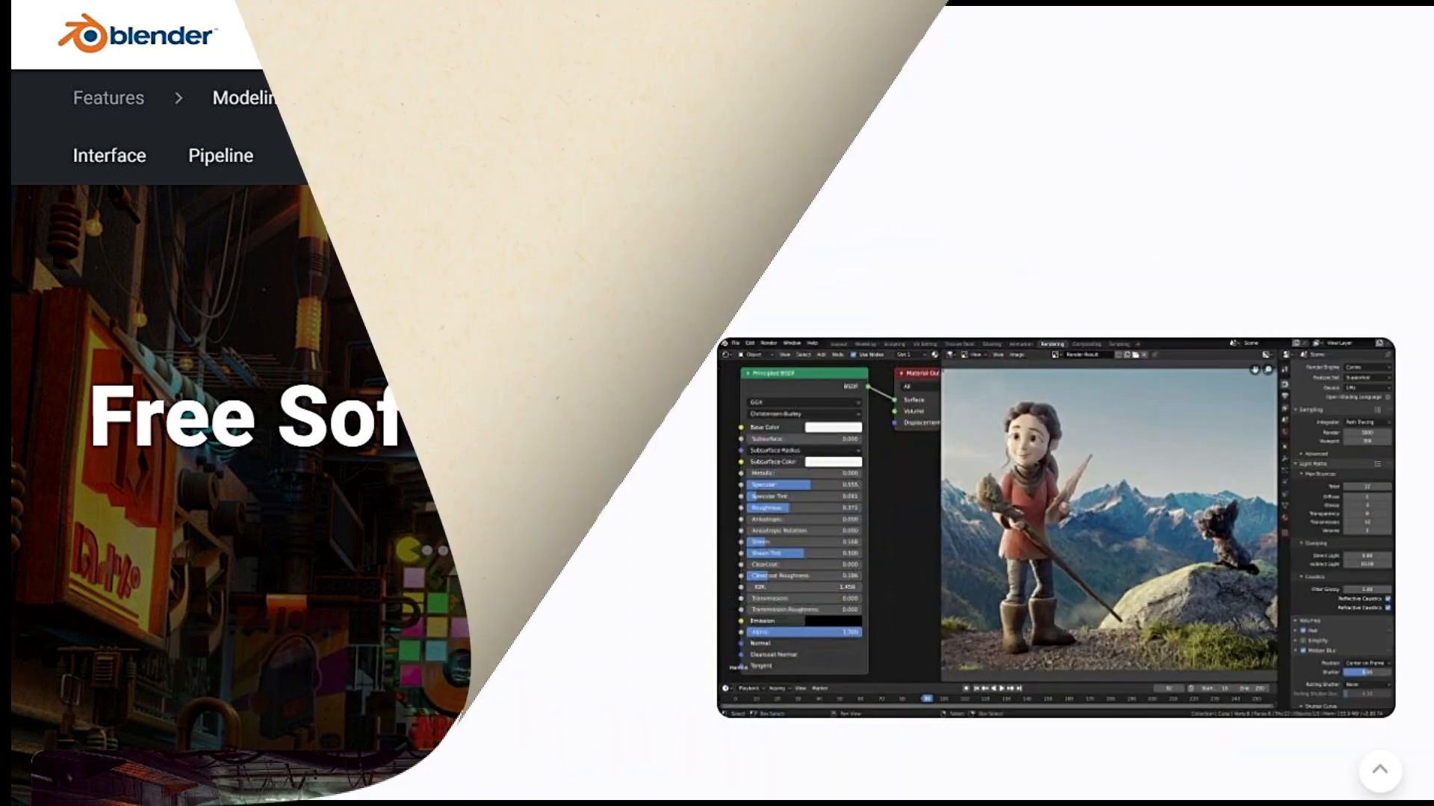
pyautogui.scroll(-3)
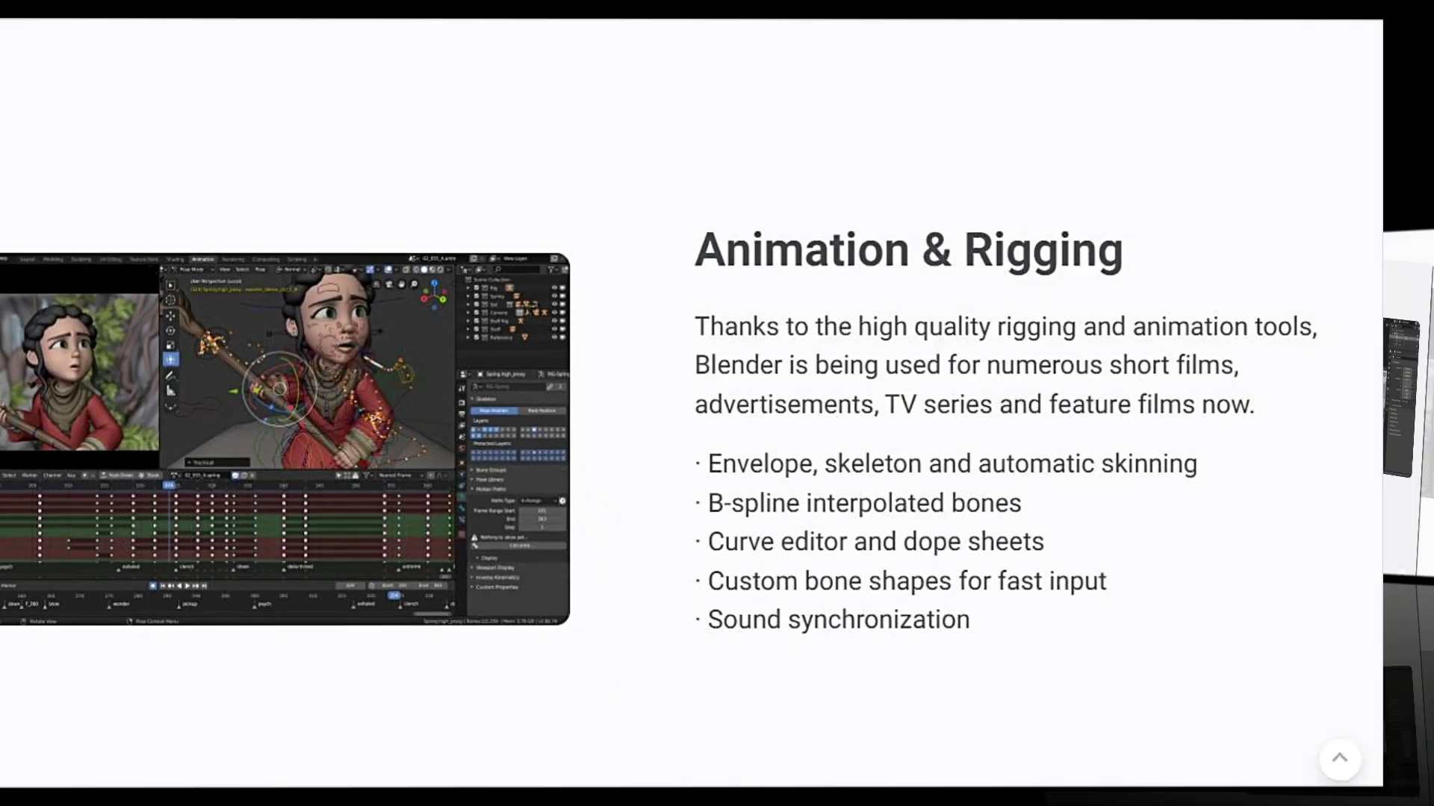
pyautogui.scroll(-3)
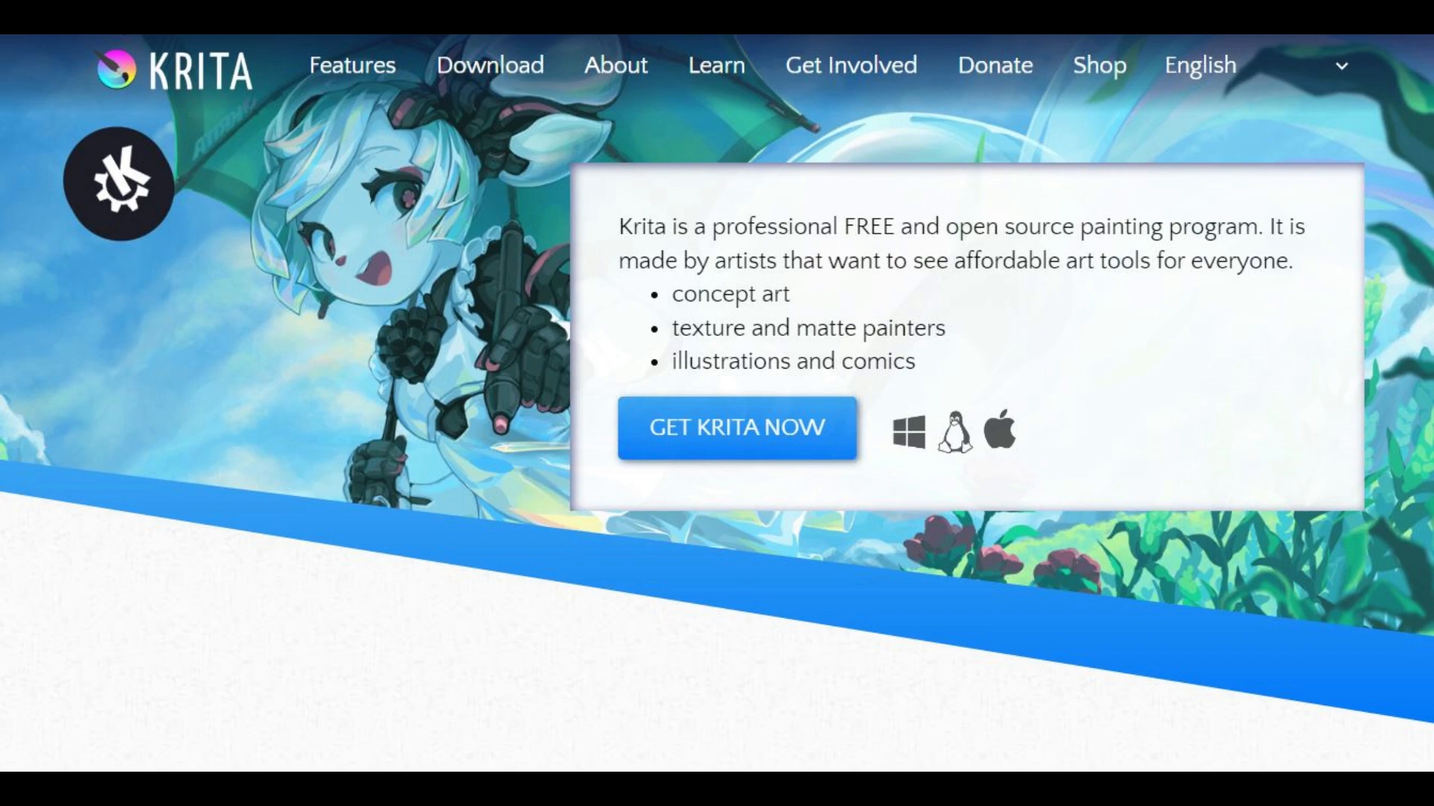
# Scroll Krita's features from Wrap-around mode to the Download now for FREE section.
pyautogui.scroll(-3)
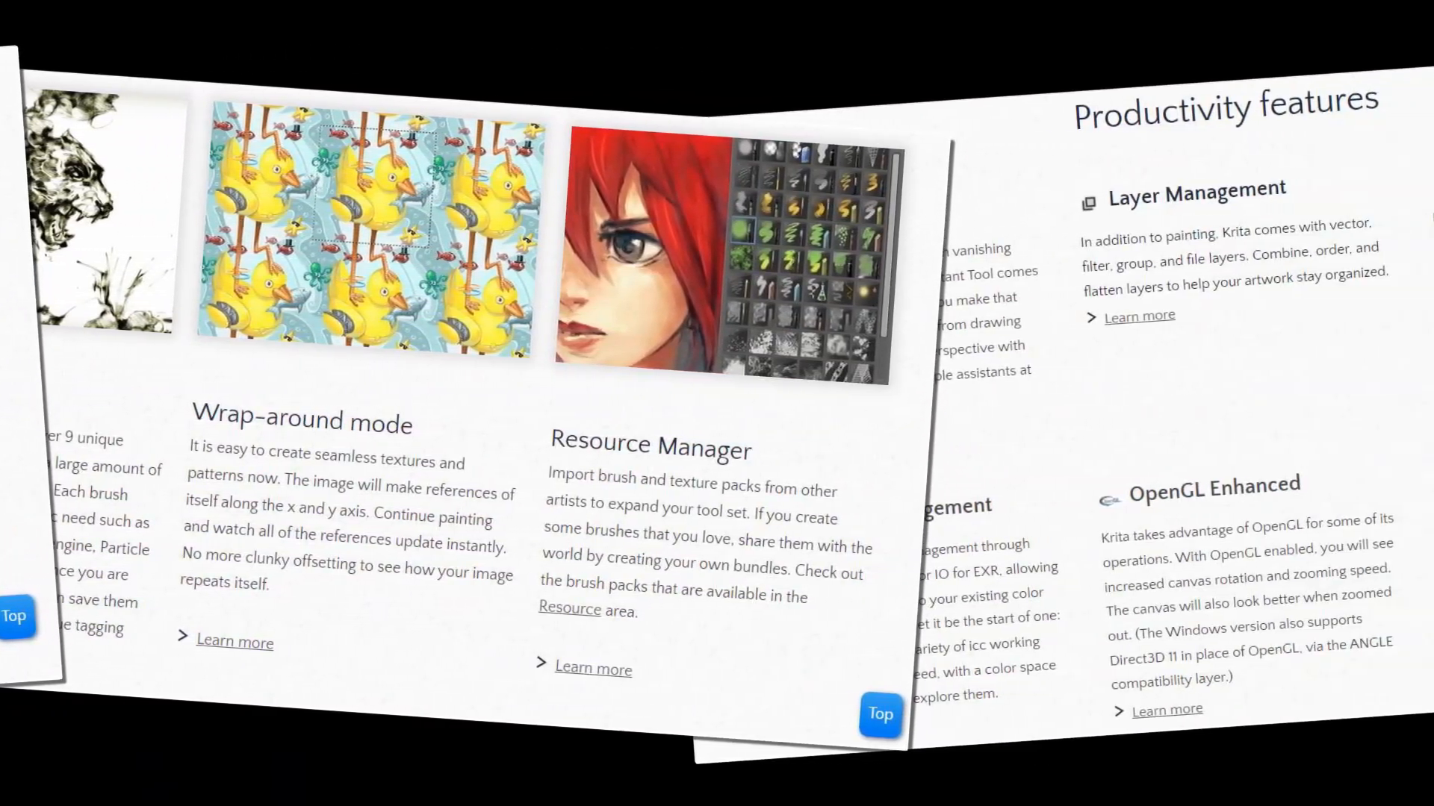
pyautogui.hscroll(3)
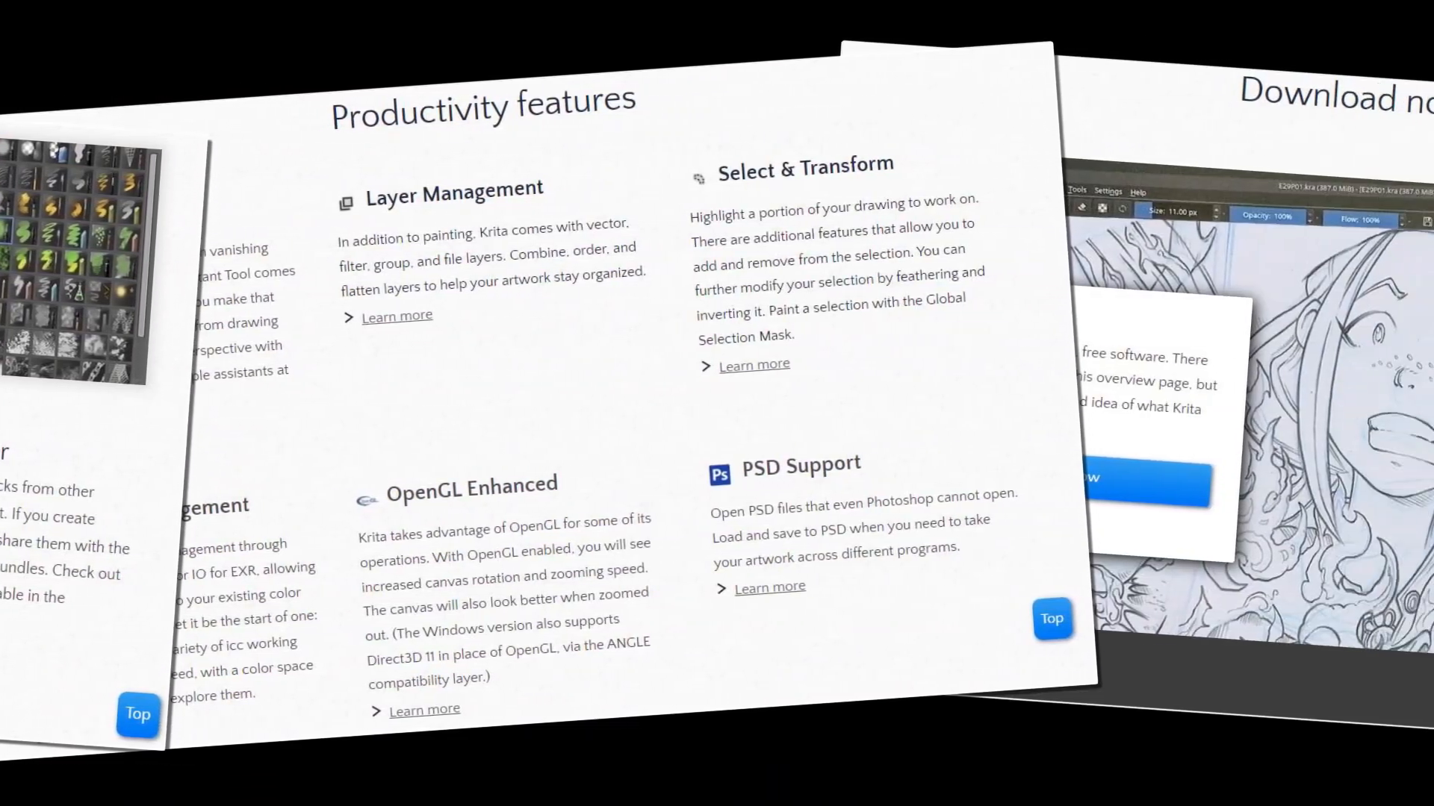
pyautogui.hscroll(3)
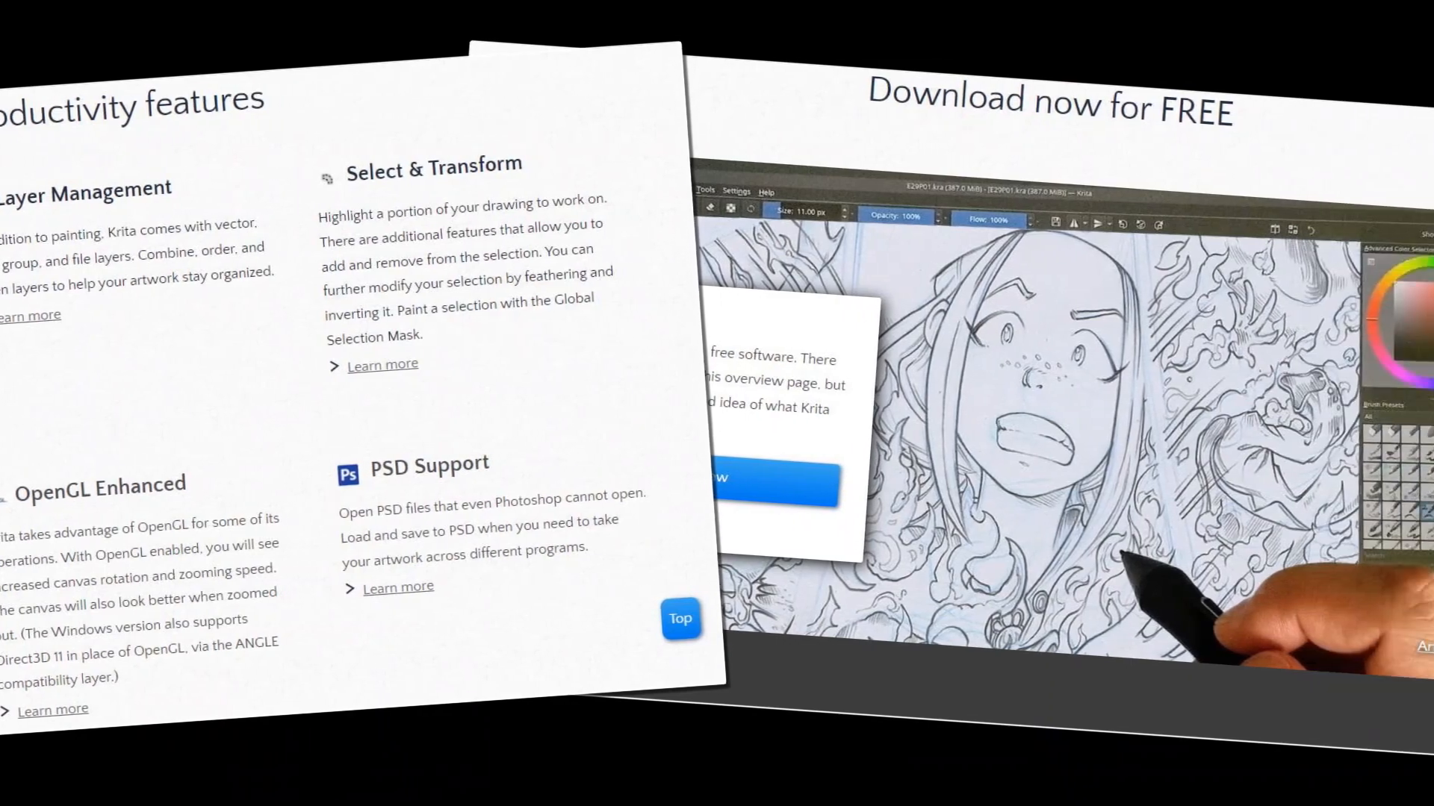